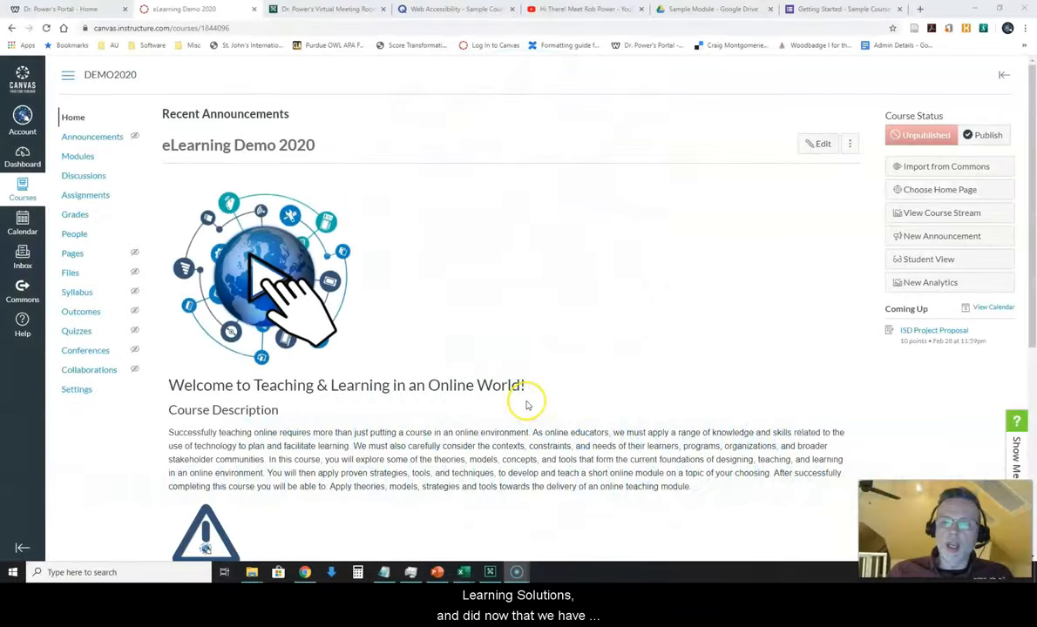
pyautogui.moveTo(520, 402)
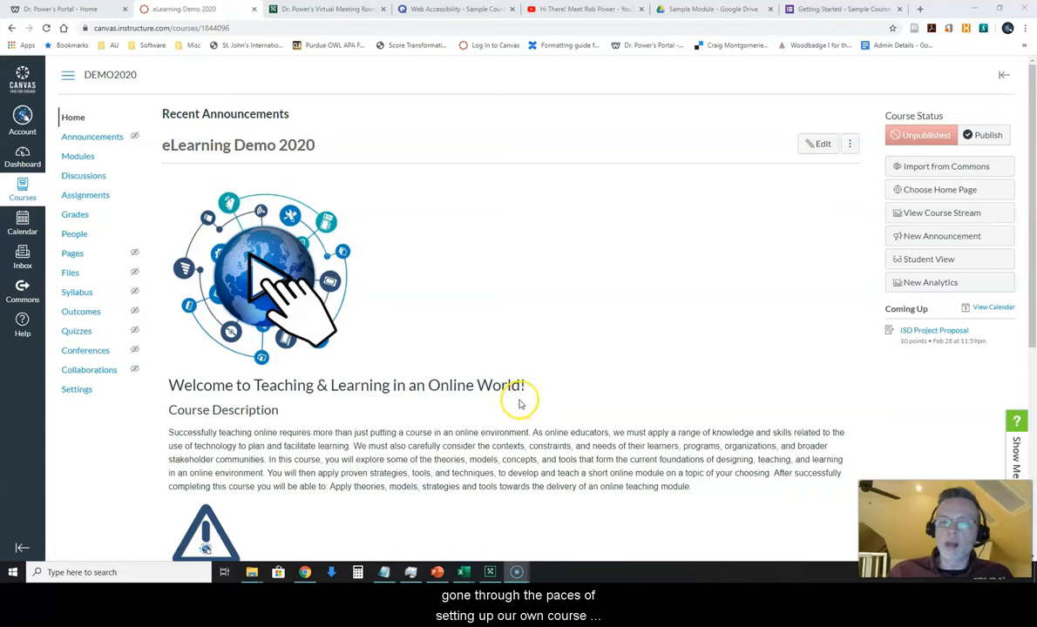
pyautogui.moveTo(518, 403)
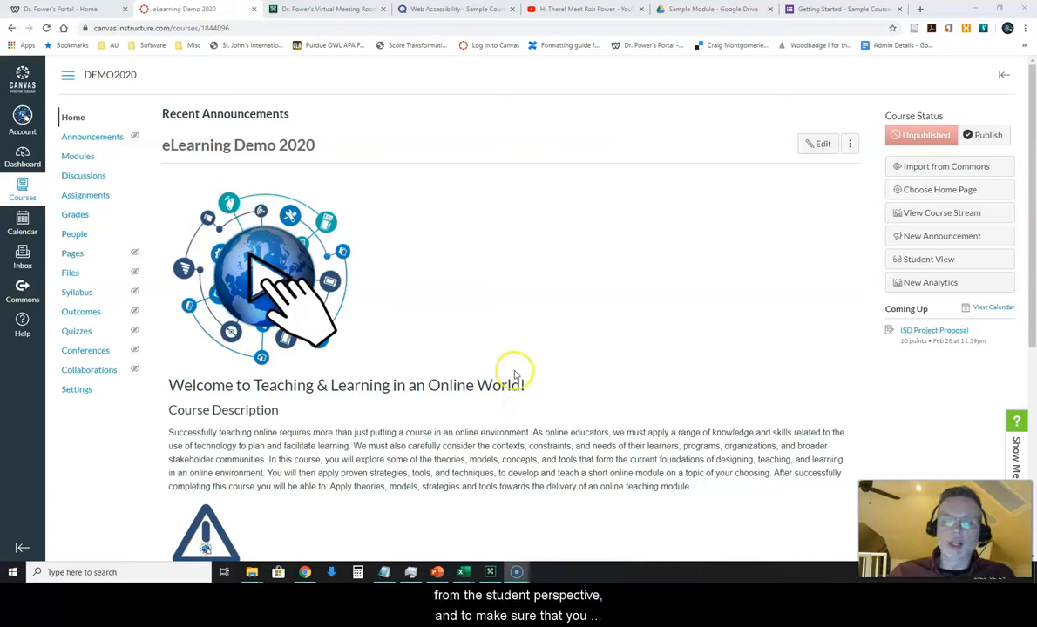
pyautogui.moveTo(504, 375)
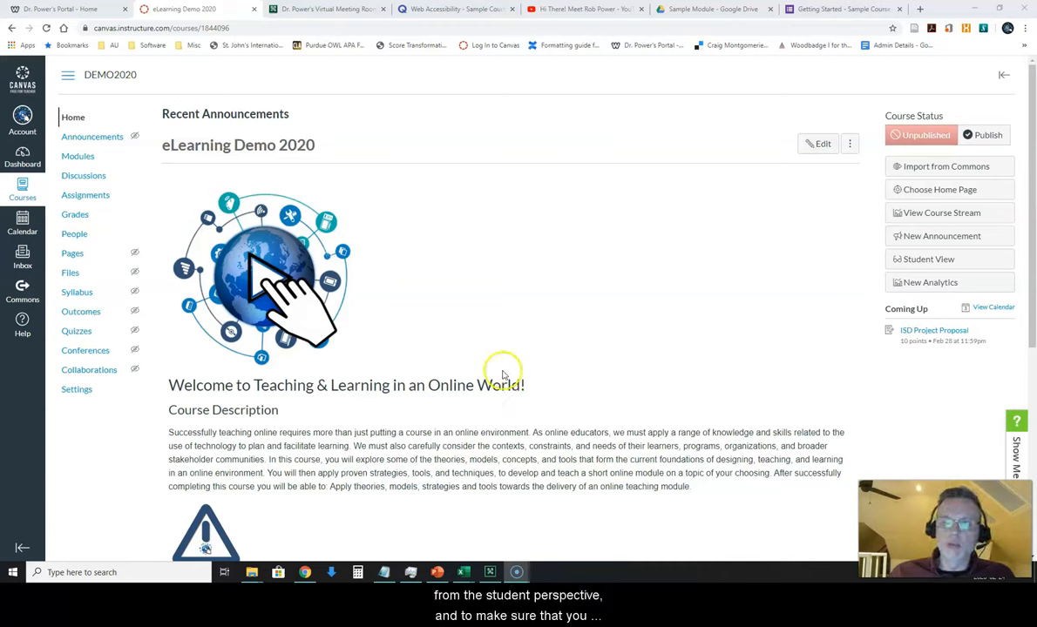
pyautogui.moveTo(501, 372)
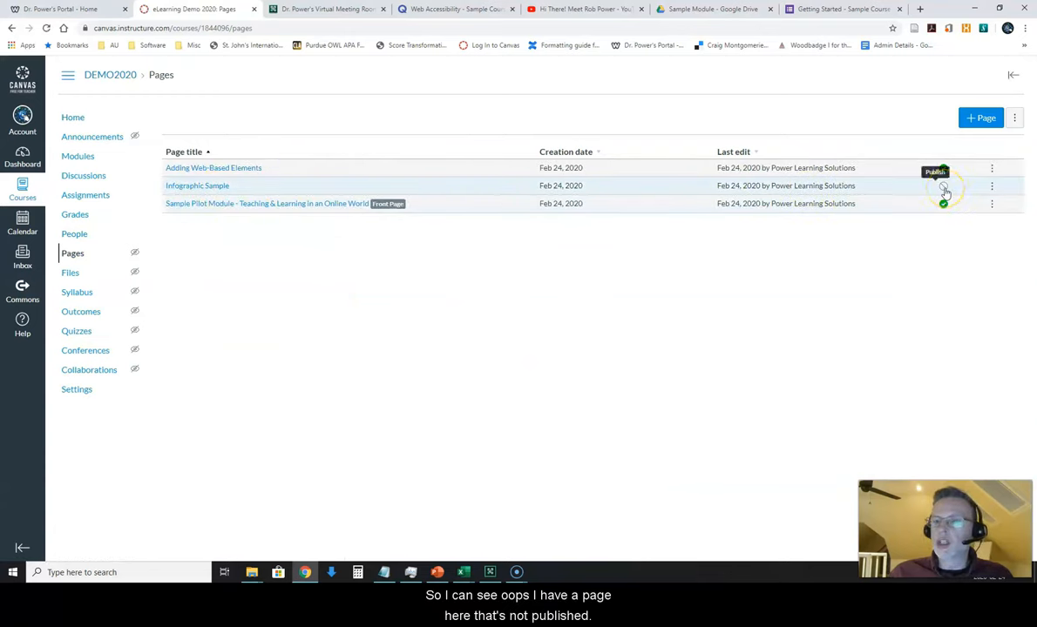
# - Publish the Infographic Sample page from the Pages index
pyautogui.click(942, 186)
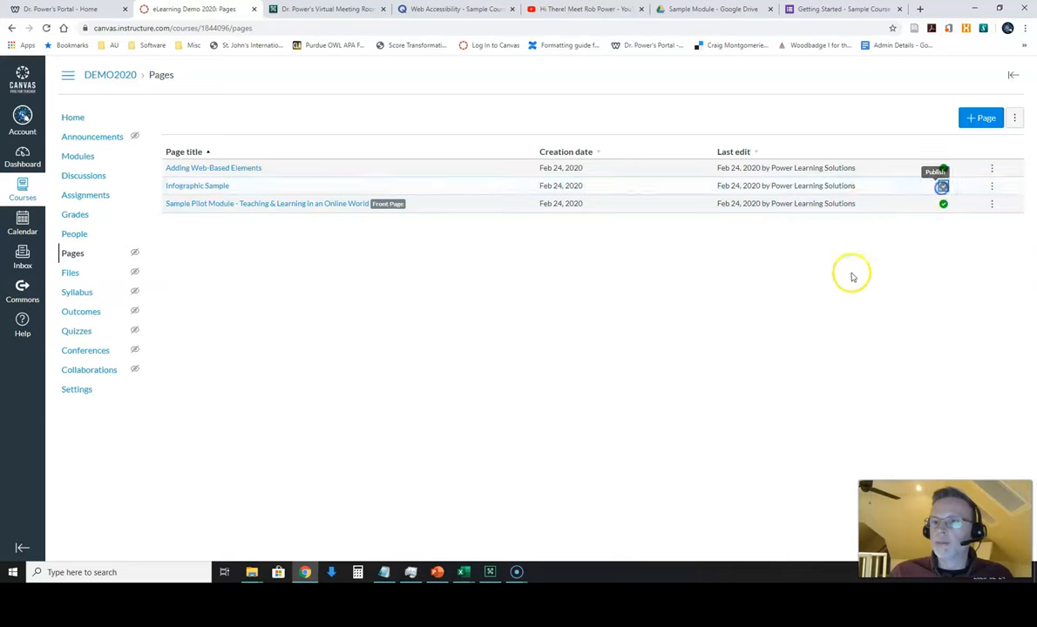
pyautogui.click(942, 186)
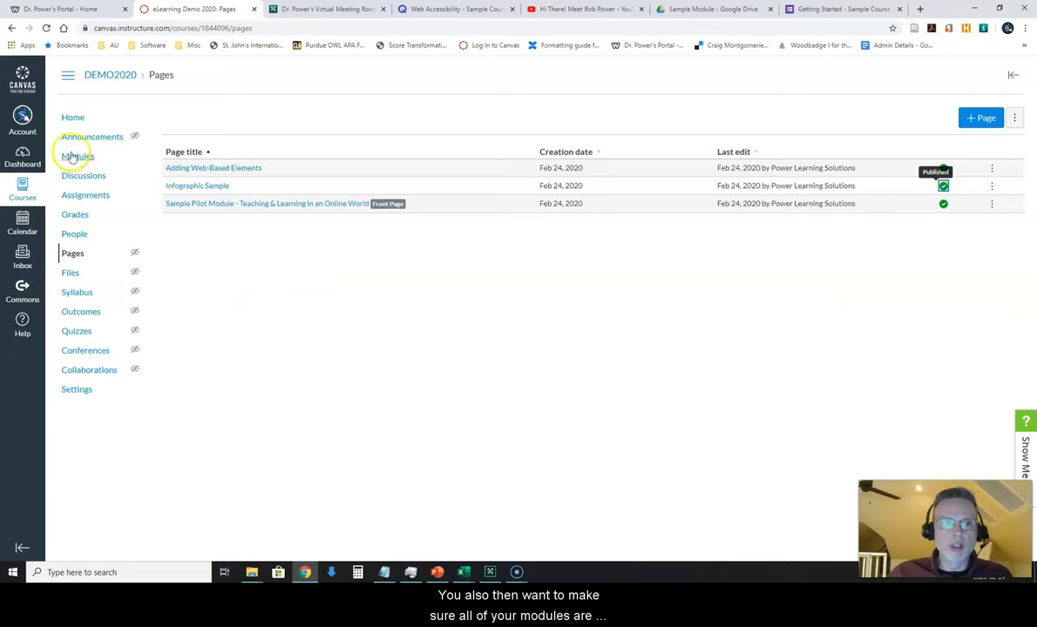
# - Open Modules to verify Getting Started and Unit 1 items show published checkmarks
pyautogui.click(78, 156)
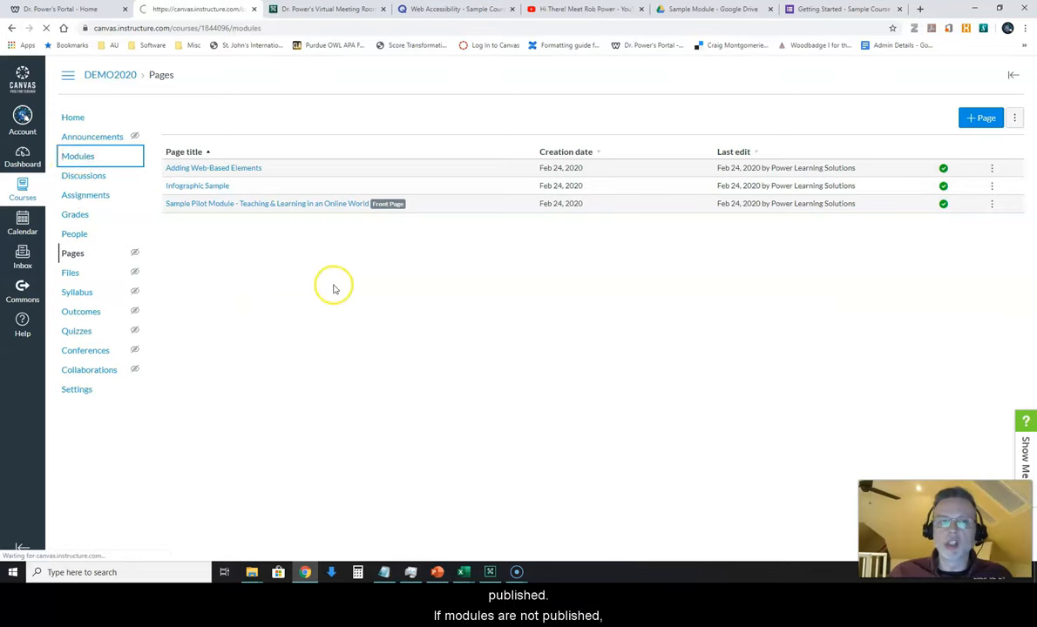
pyautogui.click(77, 155)
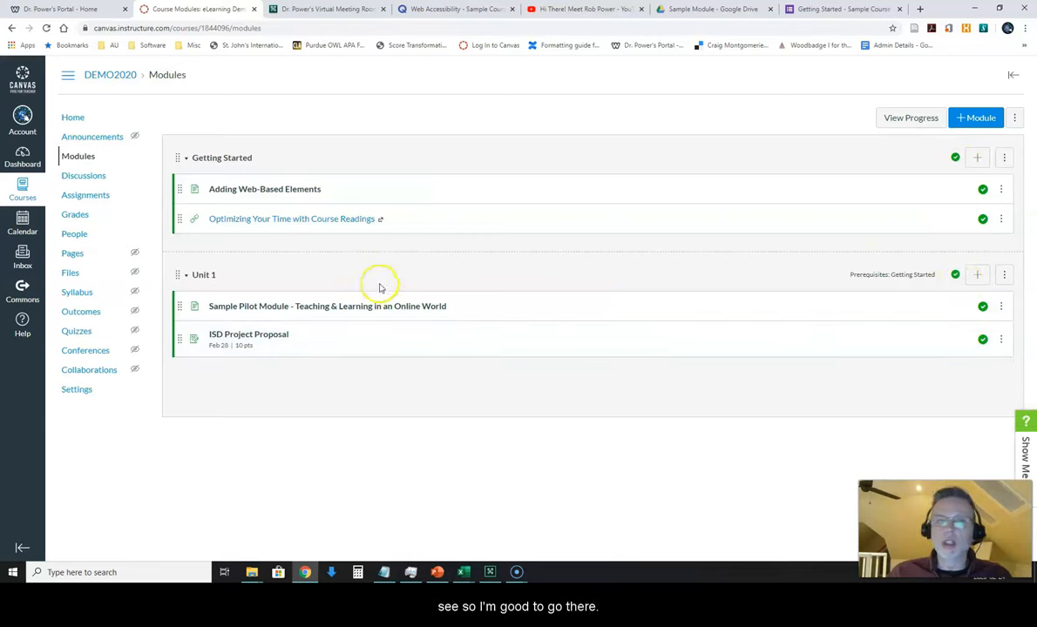
pyautogui.moveTo(469, 419)
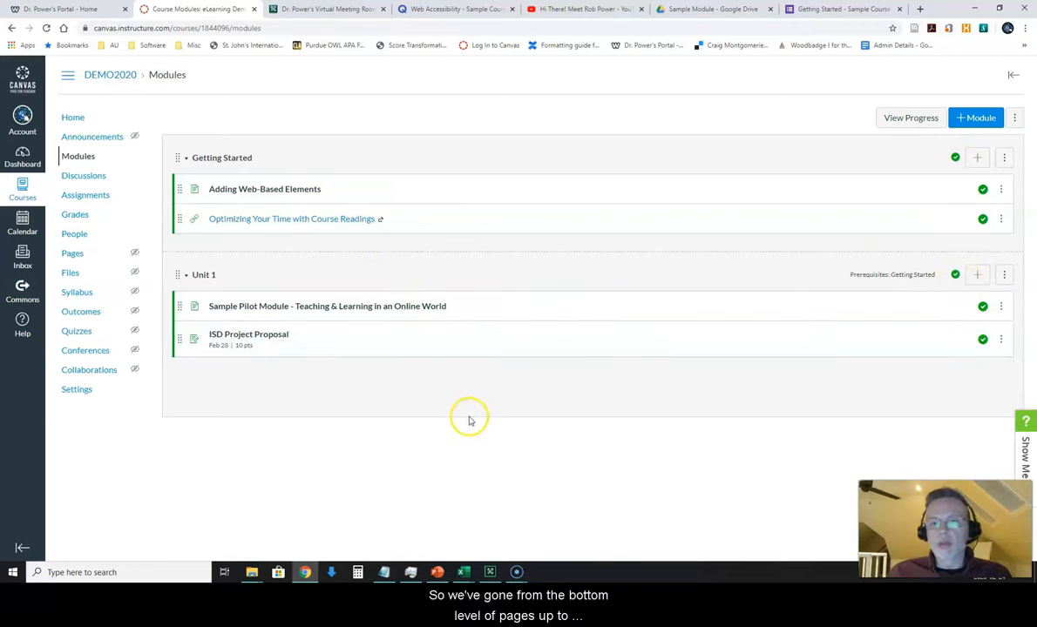
pyautogui.moveTo(427, 392)
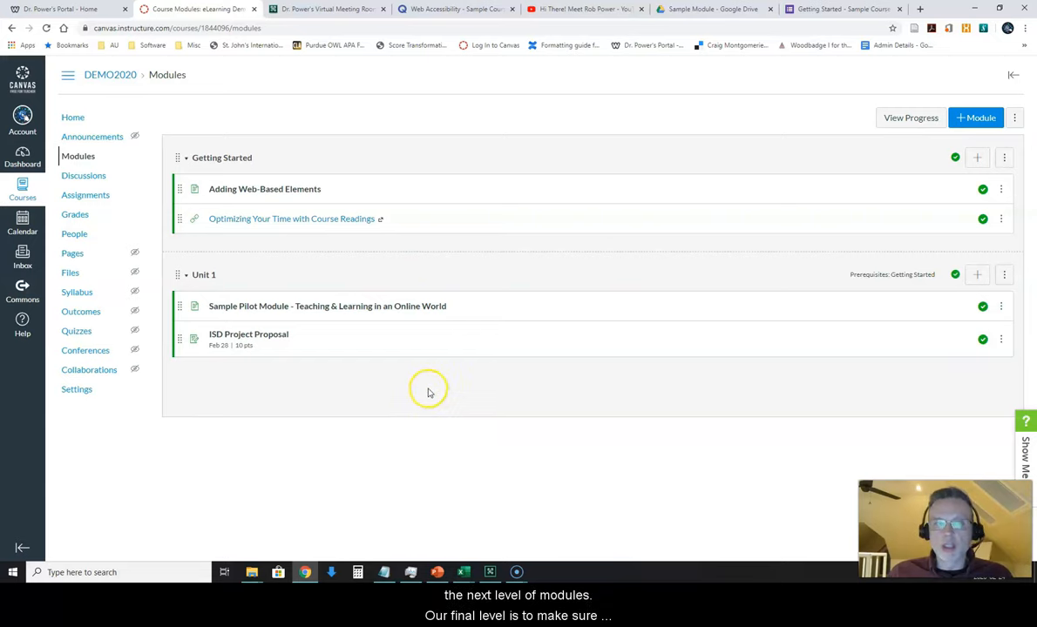
pyautogui.moveTo(381, 381)
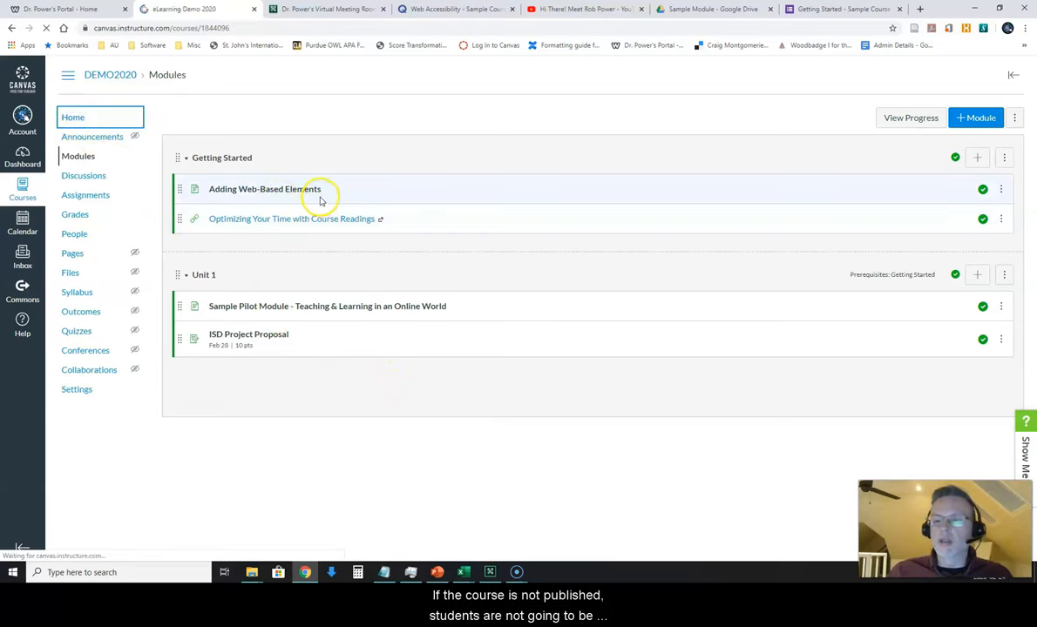
# - Go to the course Home page and publish eLearning Demo 2020 under Course Status
pyautogui.click(72, 117)
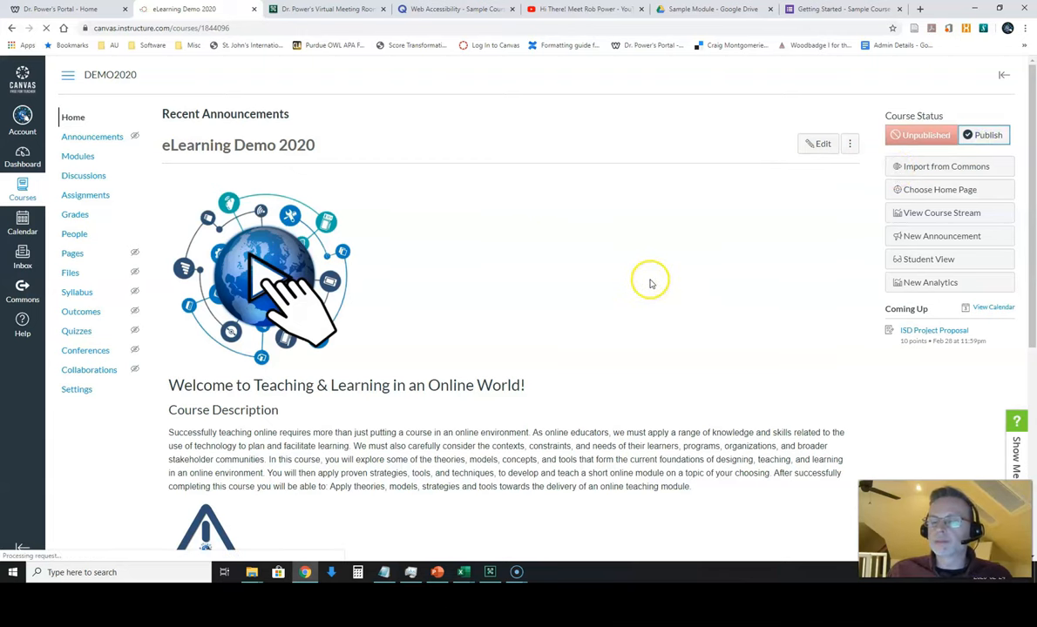
pyautogui.click(983, 135)
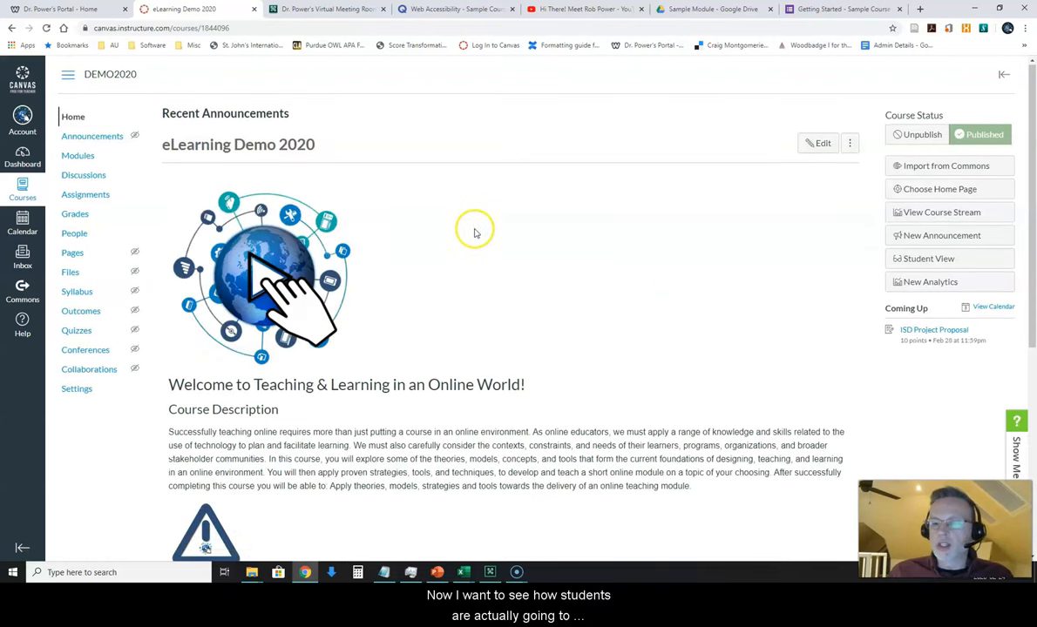
pyautogui.moveTo(453, 232)
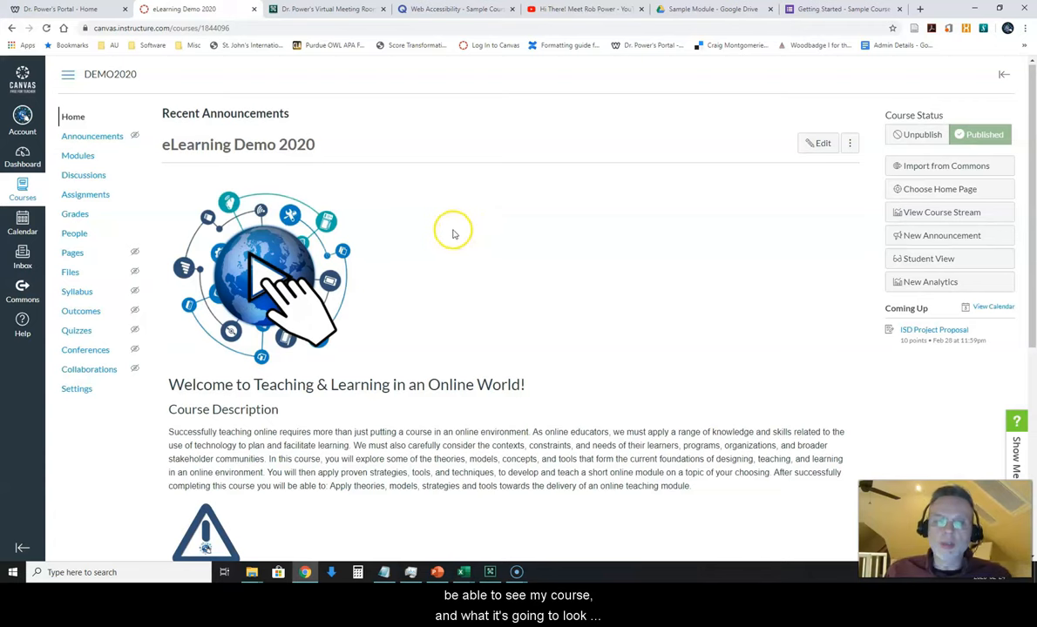
pyautogui.moveTo(444, 224)
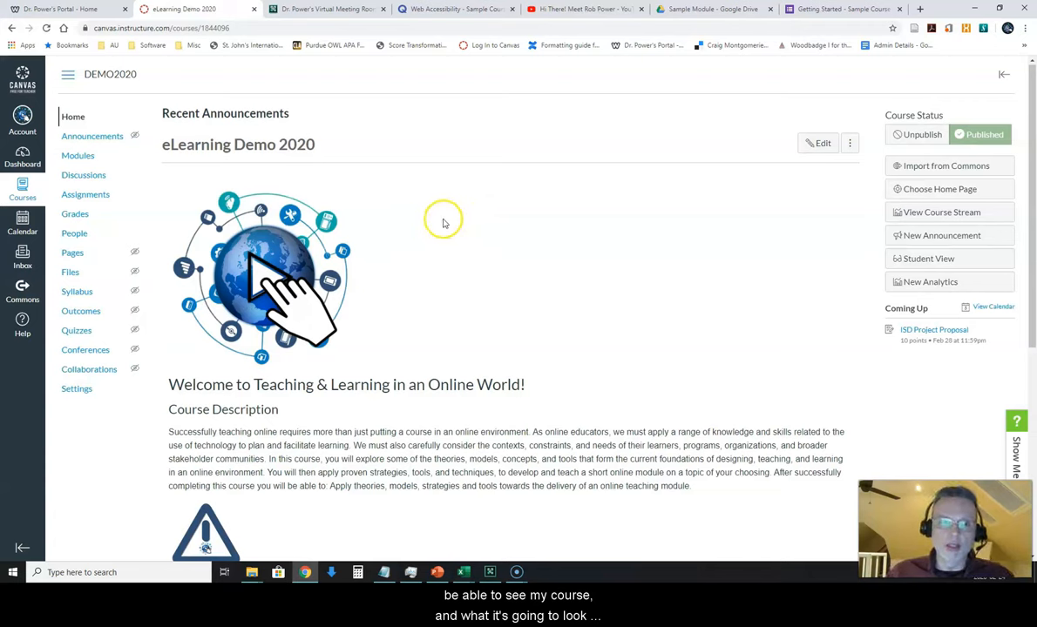
pyautogui.moveTo(410, 201)
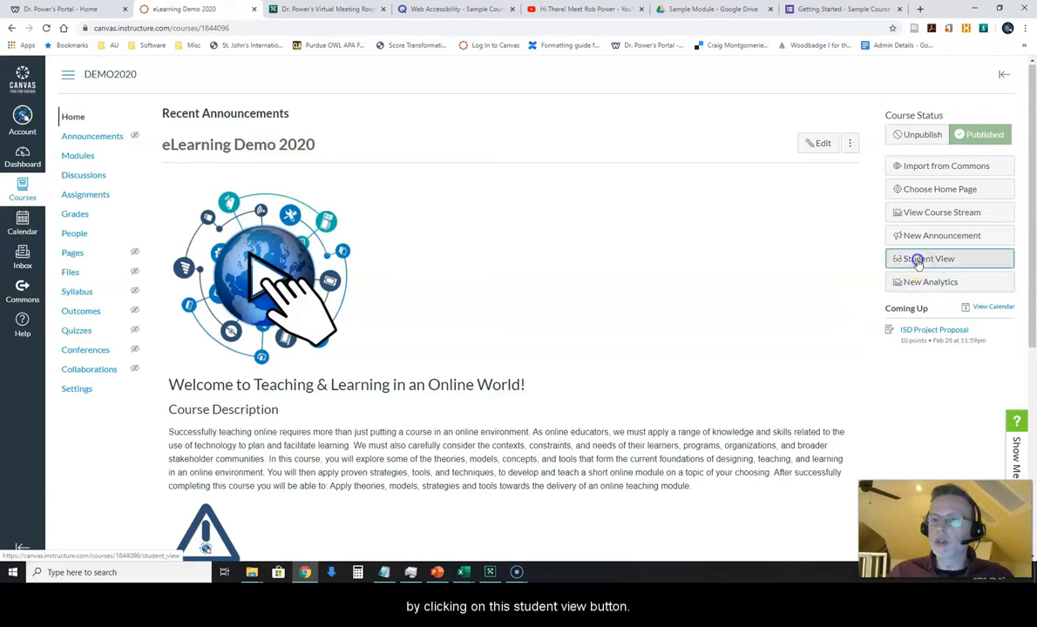
pyautogui.click(928, 258)
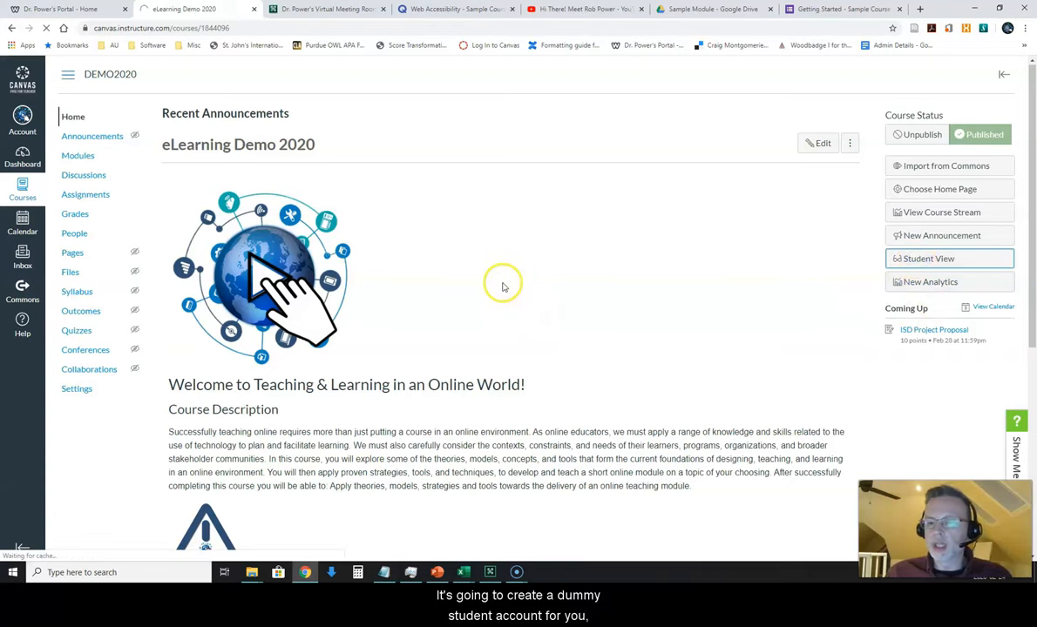
pyautogui.click(928, 258)
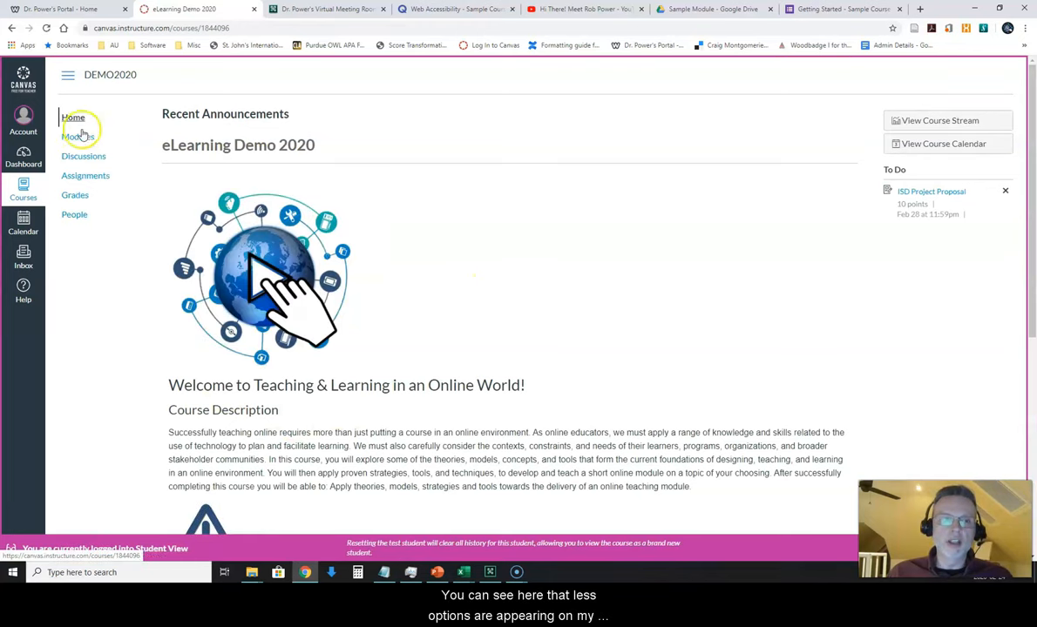
pyautogui.moveTo(76, 281)
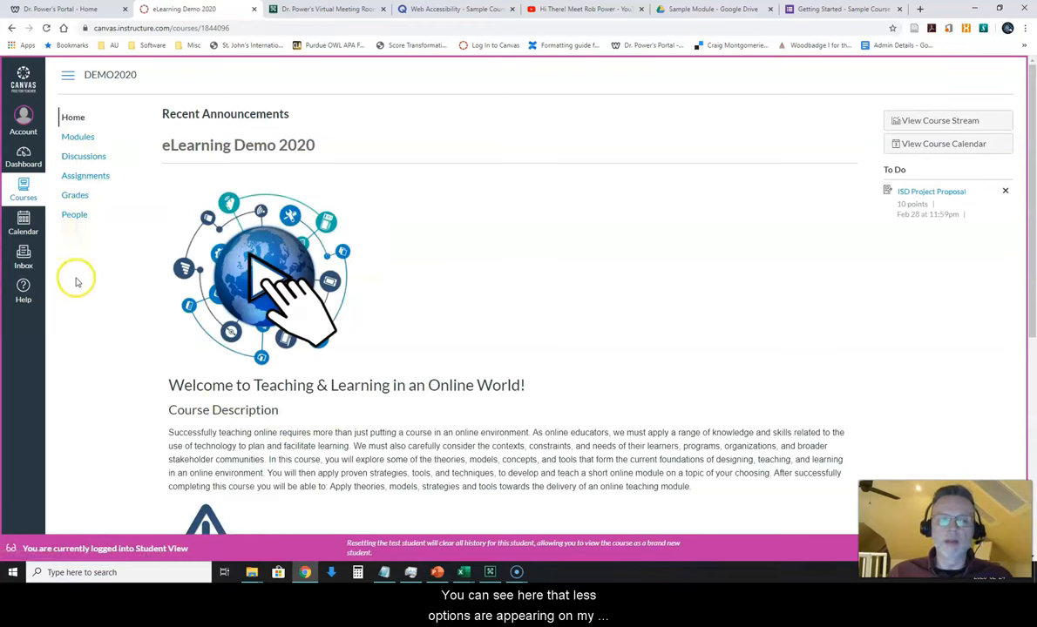
pyautogui.moveTo(80, 301)
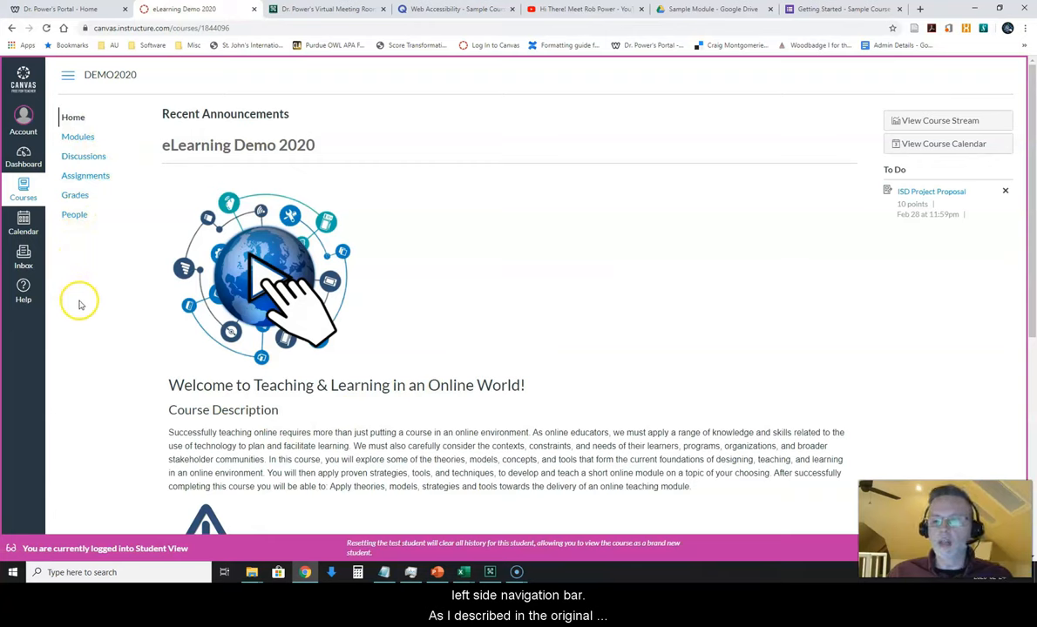
pyautogui.moveTo(79, 274)
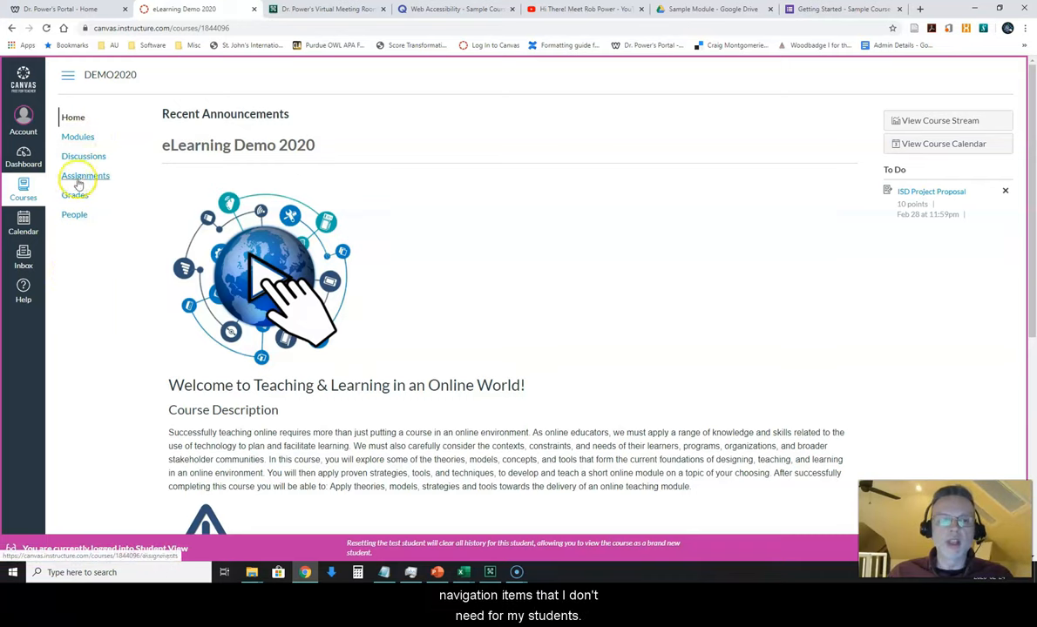
pyautogui.moveTo(95, 317)
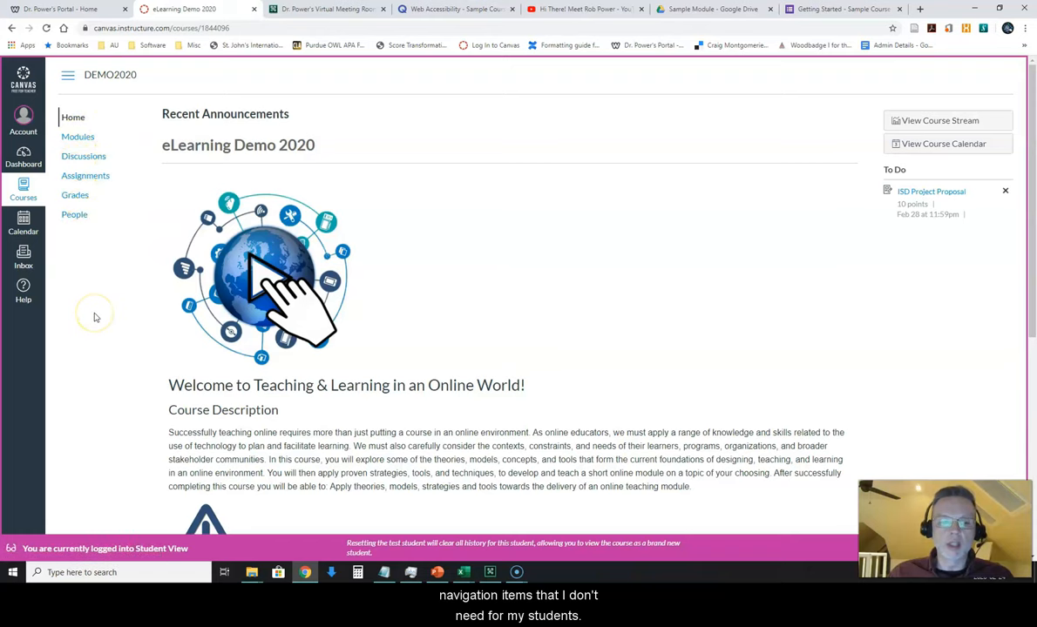
pyautogui.moveTo(296, 360)
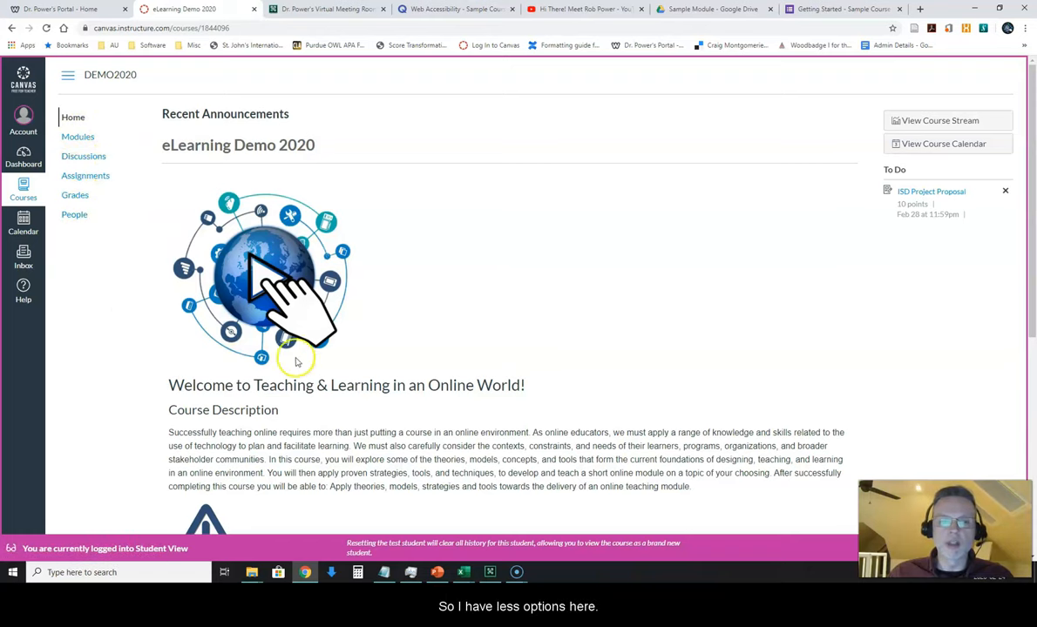
pyautogui.scroll(-3)
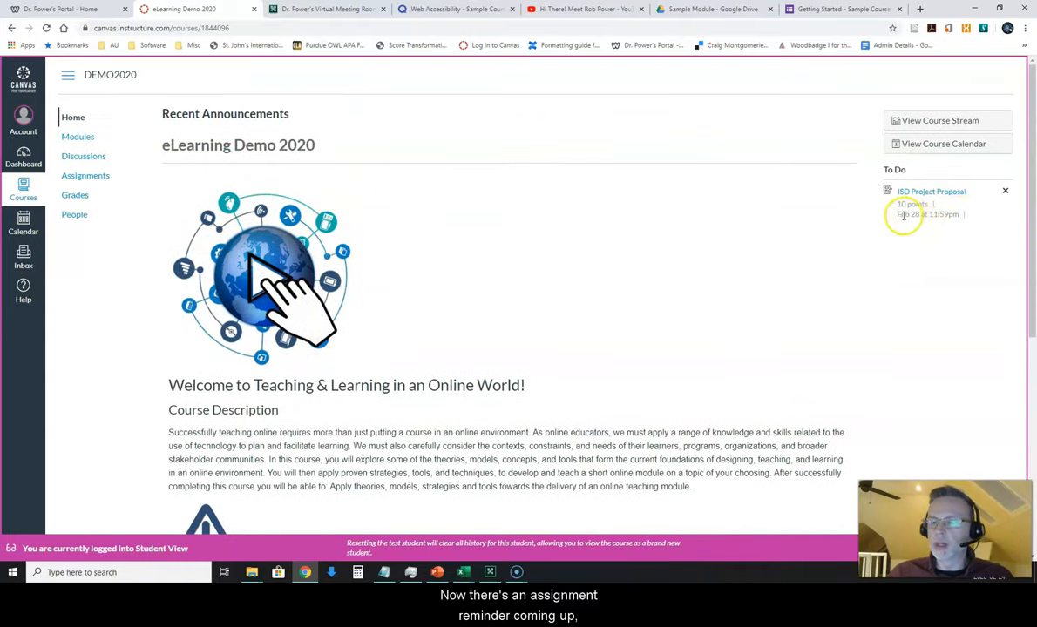
pyautogui.moveTo(453, 267)
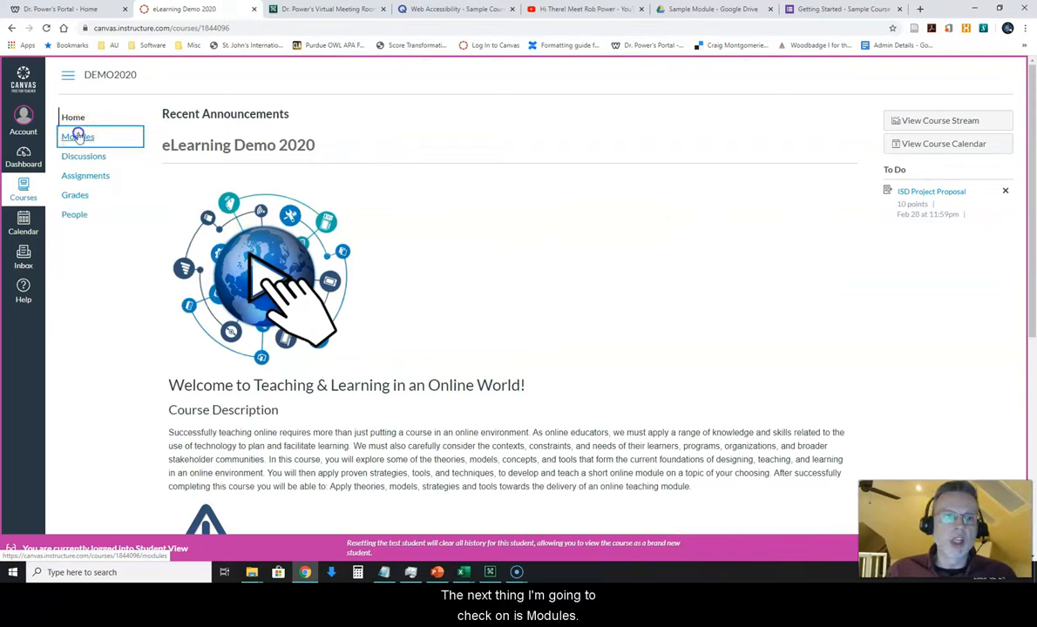
# - As a student, open the Sample Pilot Module page from Modules, then return to Modules
pyautogui.click(78, 137)
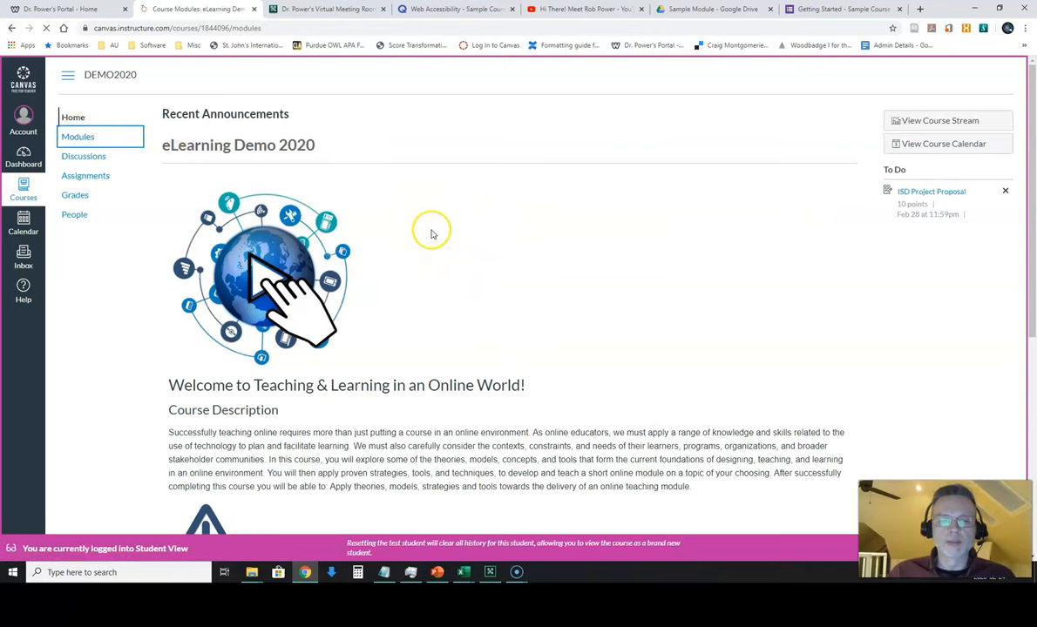
pyautogui.click(78, 137)
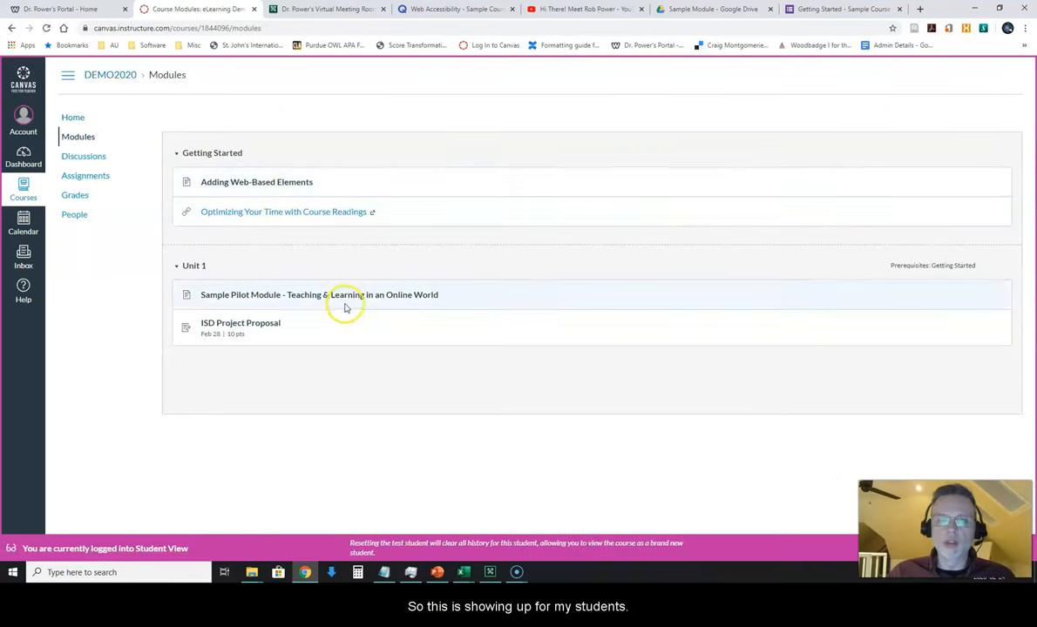
pyautogui.click(319, 295)
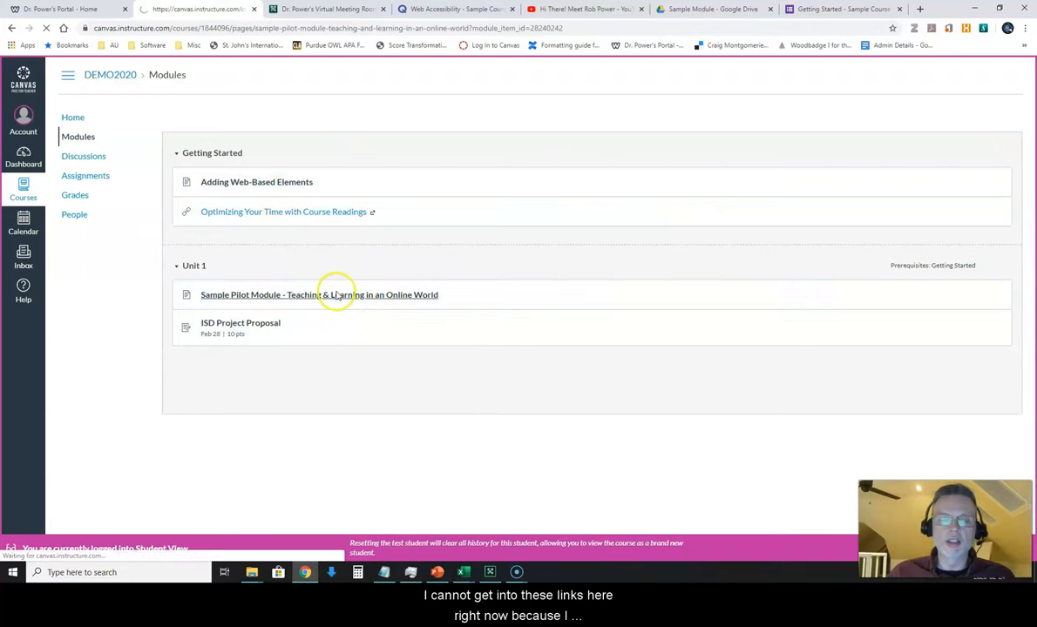
pyautogui.click(319, 295)
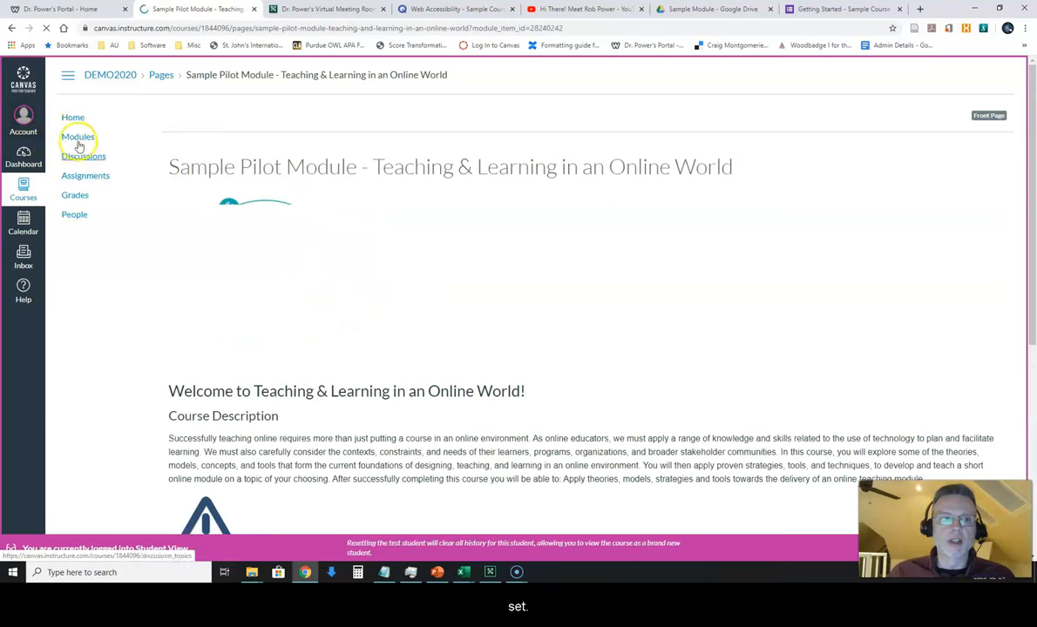
pyautogui.click(78, 137)
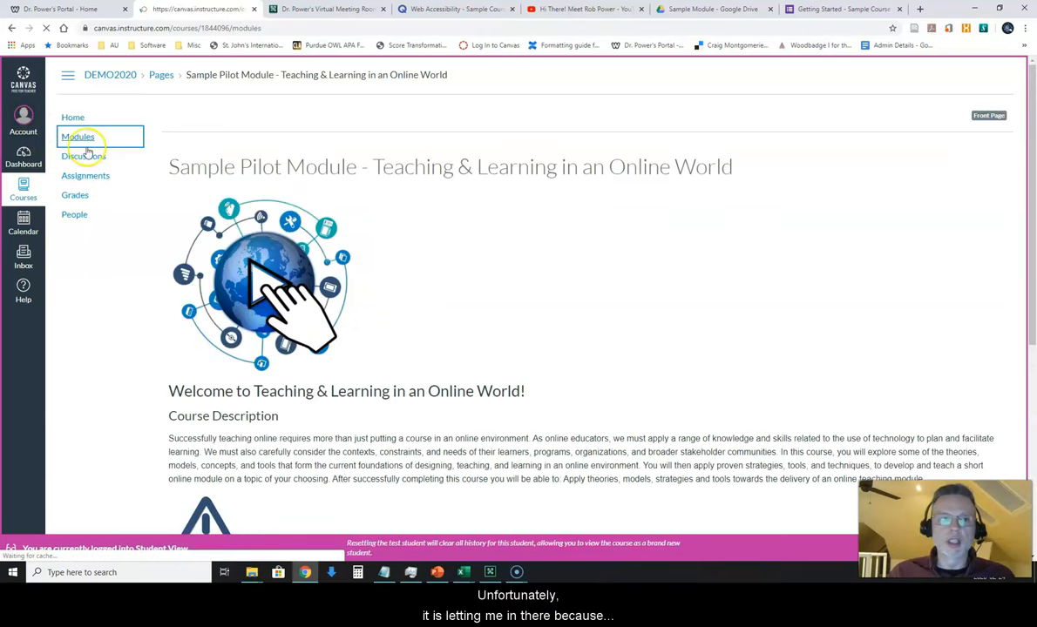
pyautogui.click(79, 136)
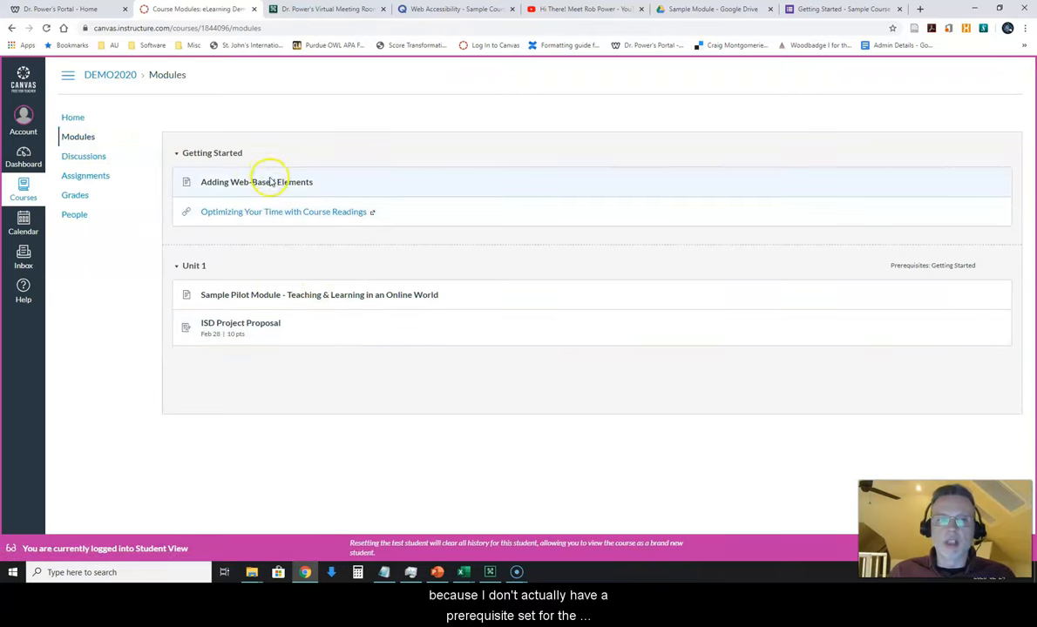
pyautogui.moveTo(229, 157)
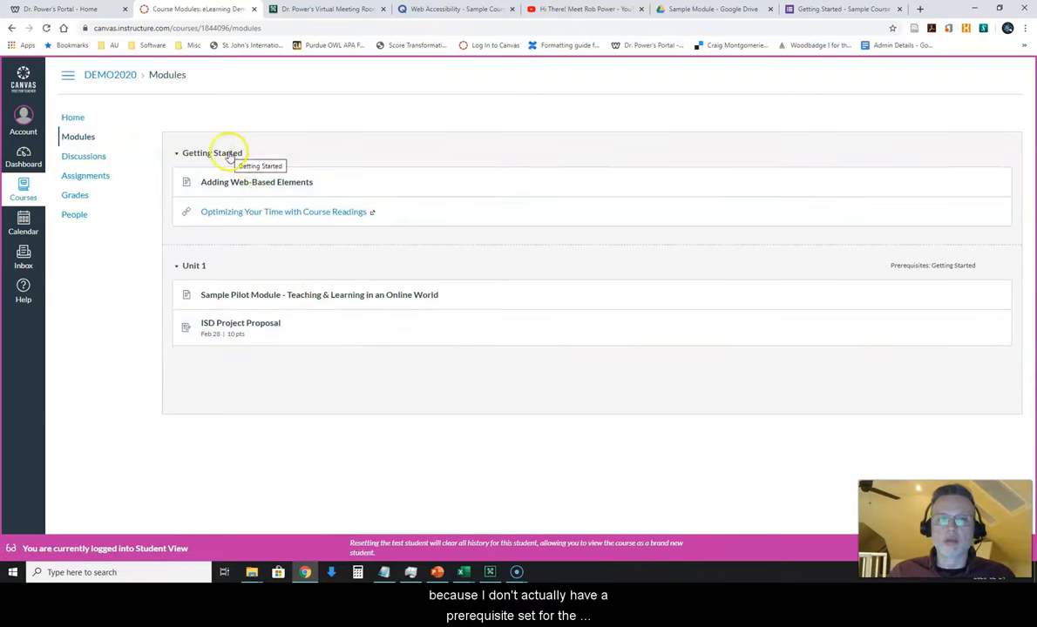
pyautogui.moveTo(319, 260)
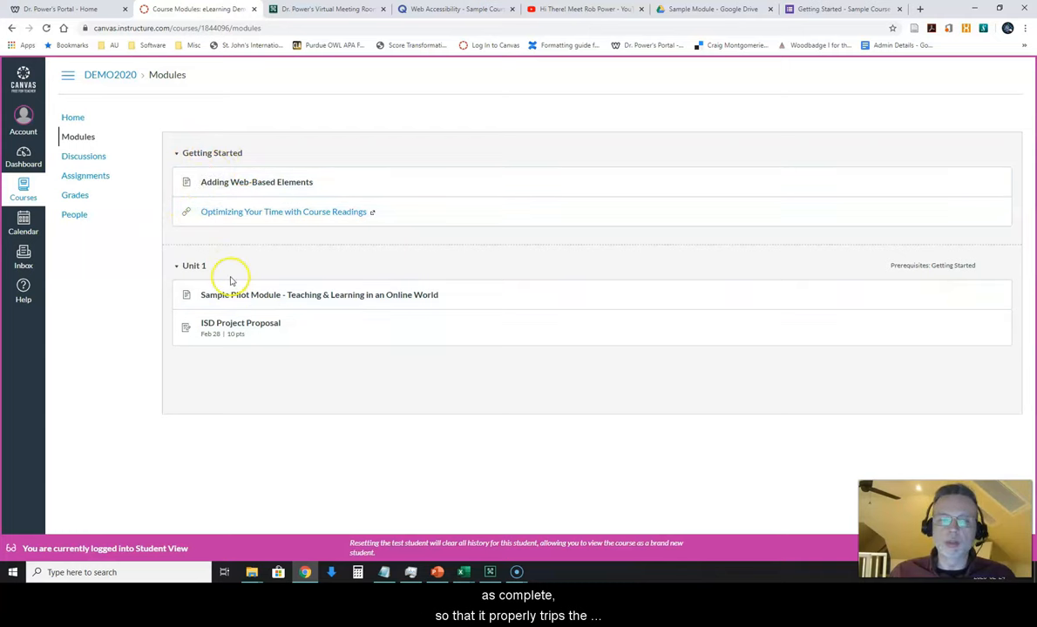
pyautogui.moveTo(771, 512)
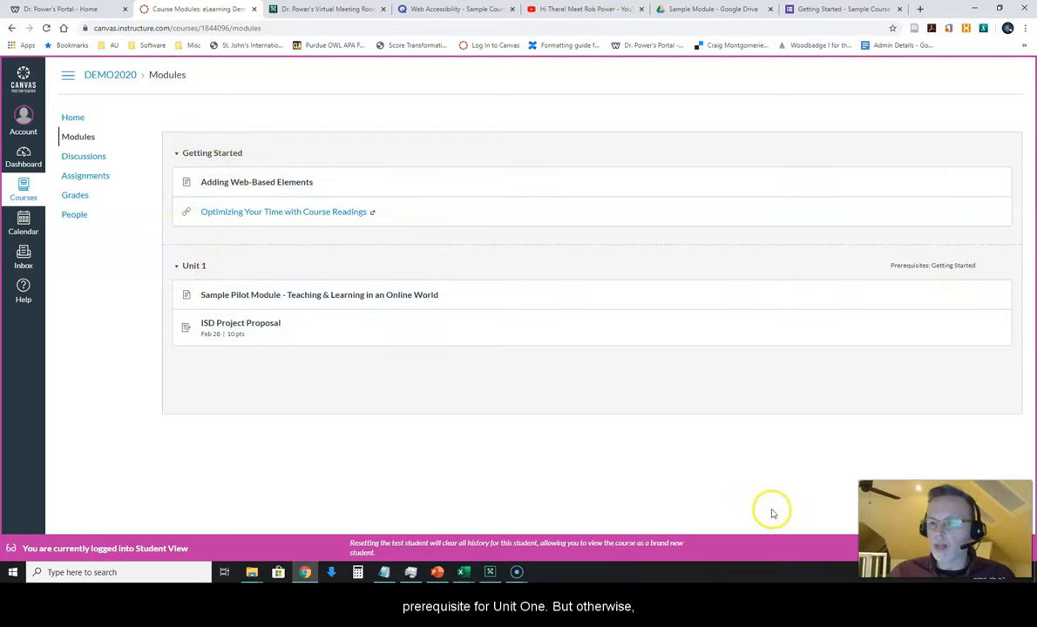
pyautogui.moveTo(771, 513)
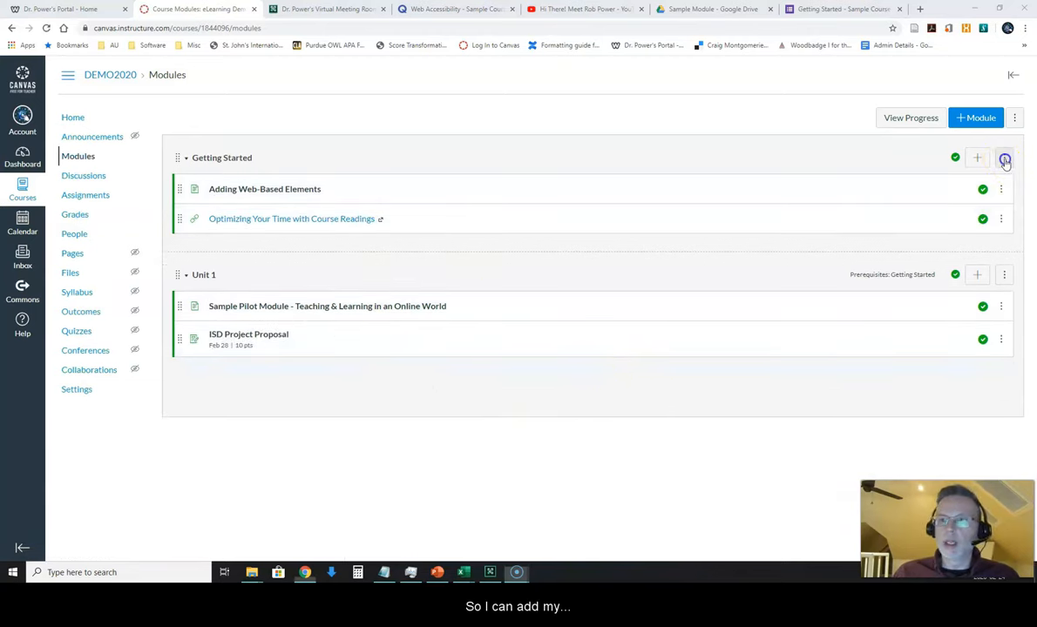
# - Leave Student View to return to the instructor's fully published Modules page
pyautogui.click(1003, 158)
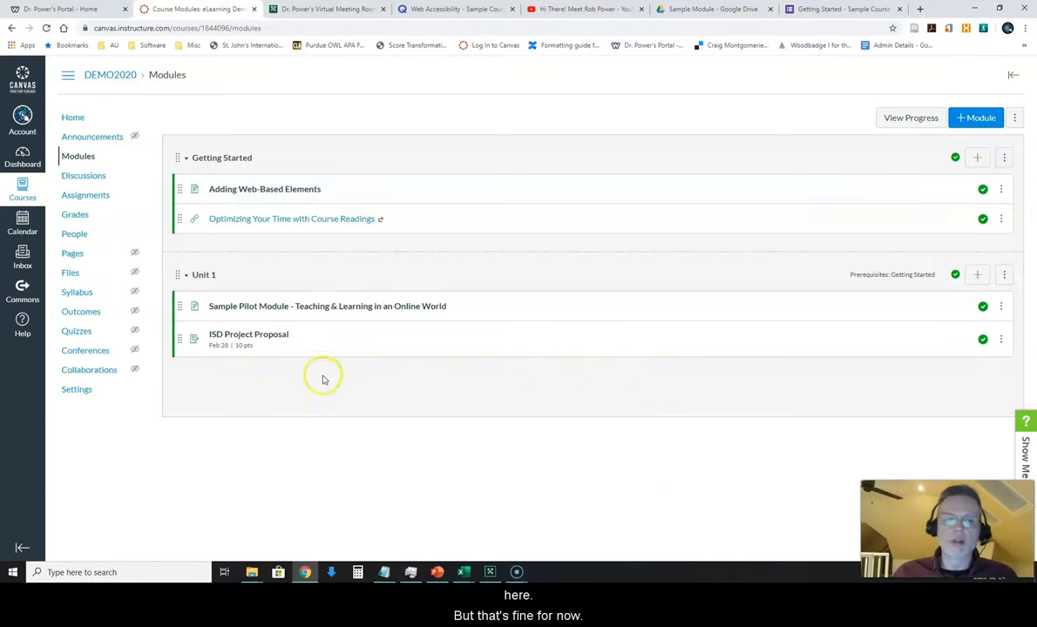
pyautogui.moveTo(302, 426)
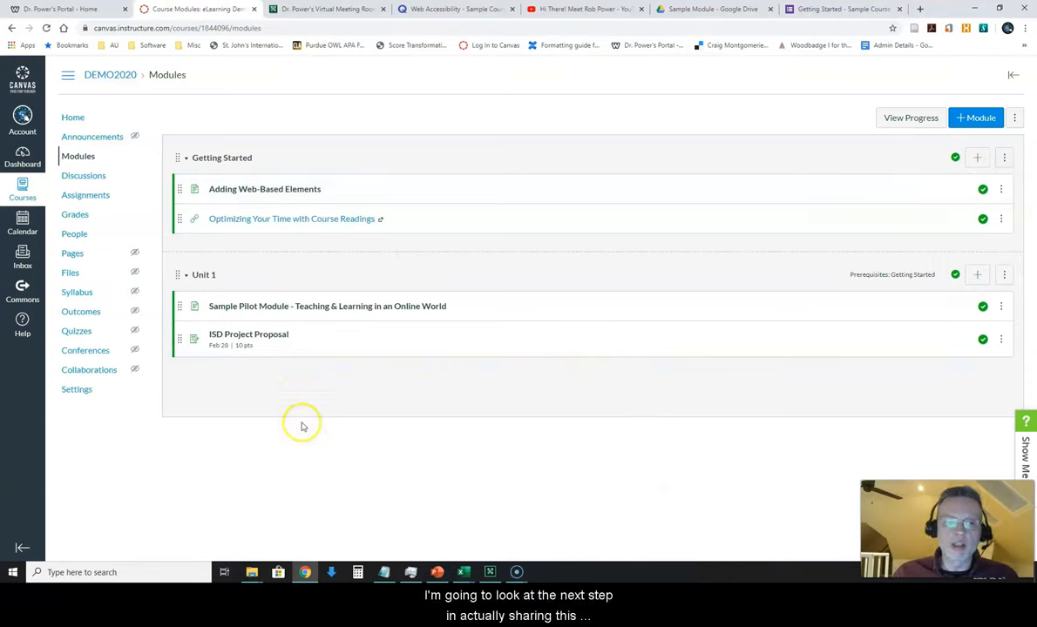